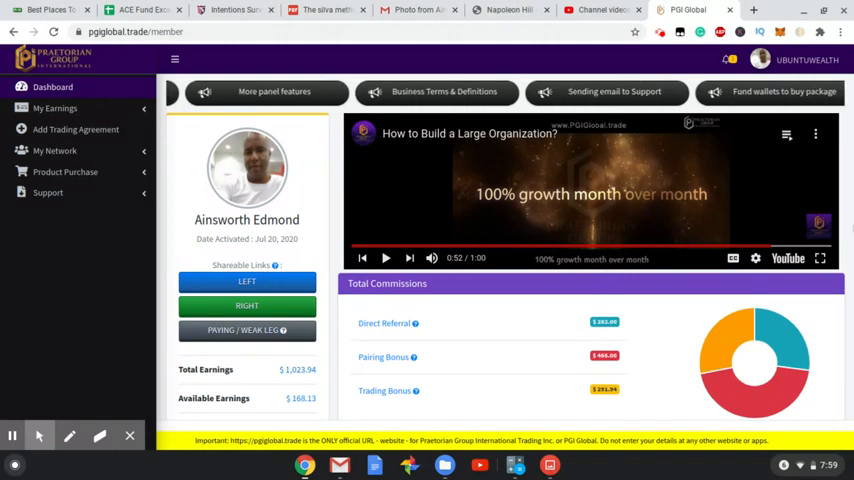
# Expand My Earnings in the sidebar and go to the Withdrawal page
pyautogui.scroll(-3)
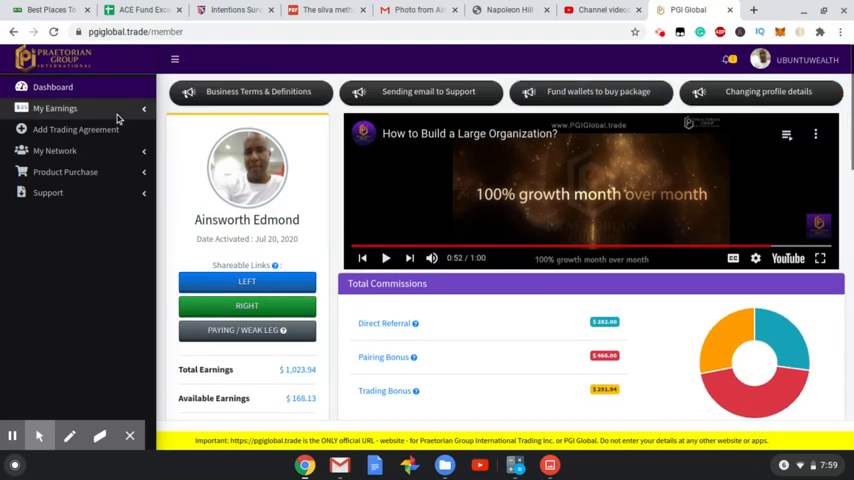
pyautogui.click(54, 108)
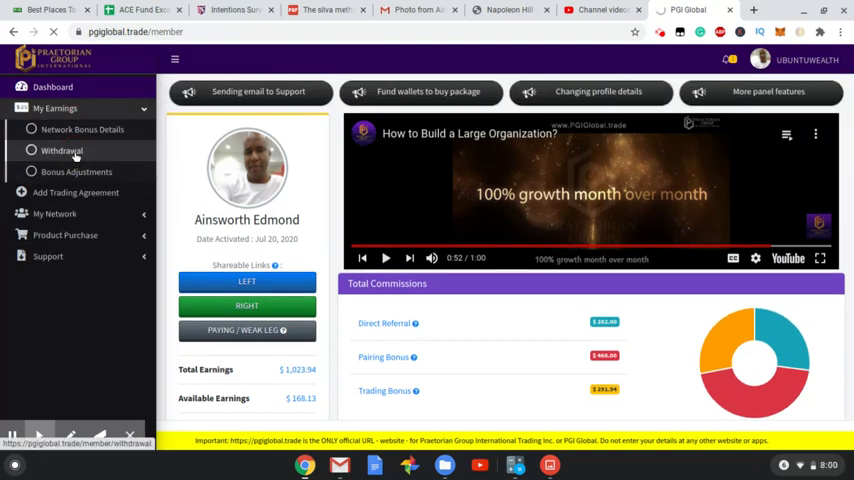
pyautogui.click(60, 150)
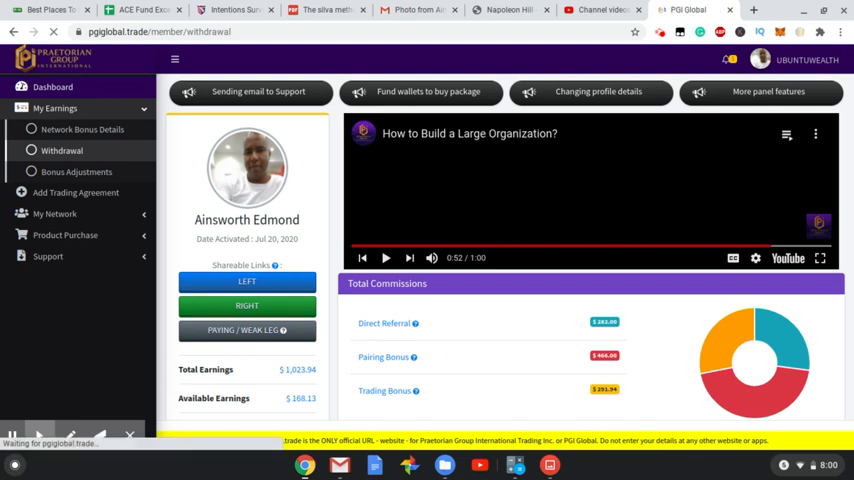
# Review bonus balances and withdrawal history, then withdraw the 84.00 Network Bonus
pyautogui.click(62, 150)
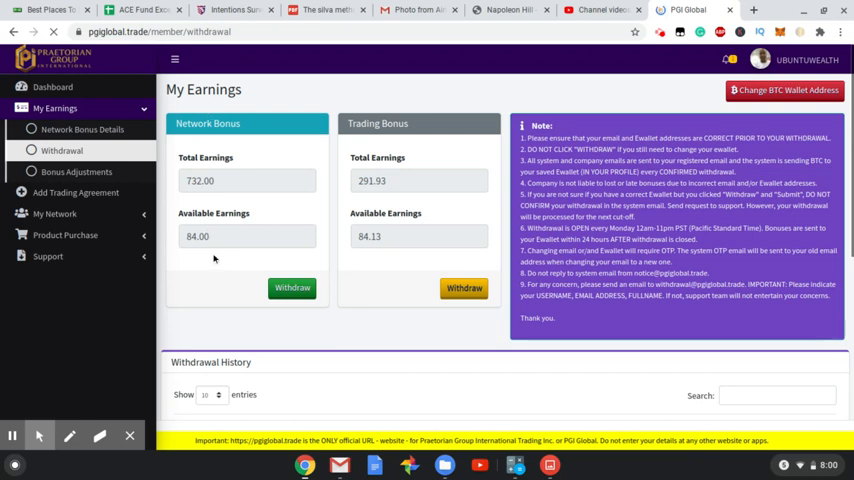
pyautogui.moveTo(396, 212)
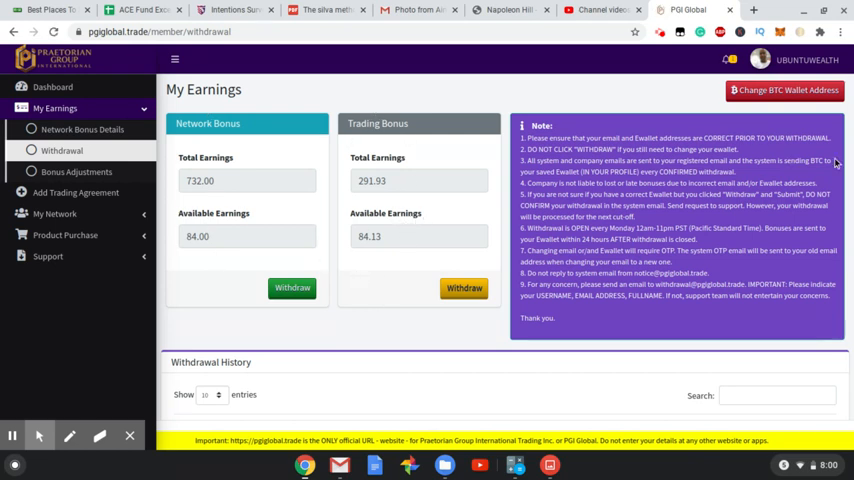
pyautogui.scroll(-3)
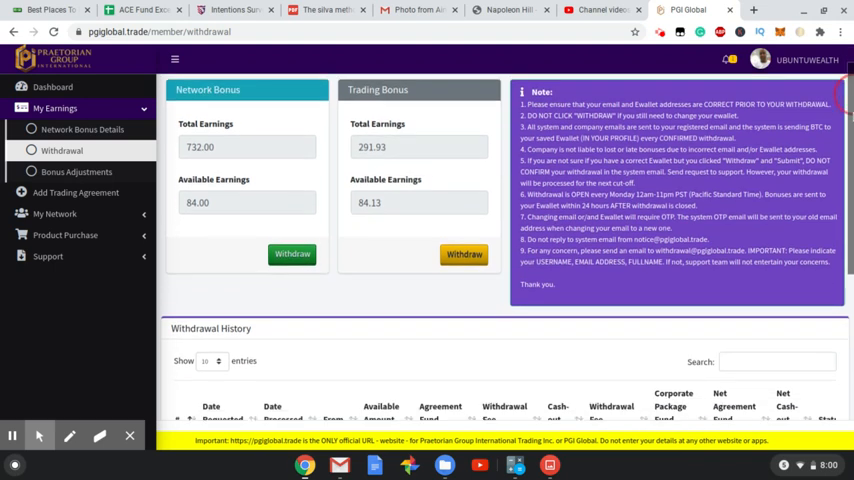
pyautogui.scroll(-3)
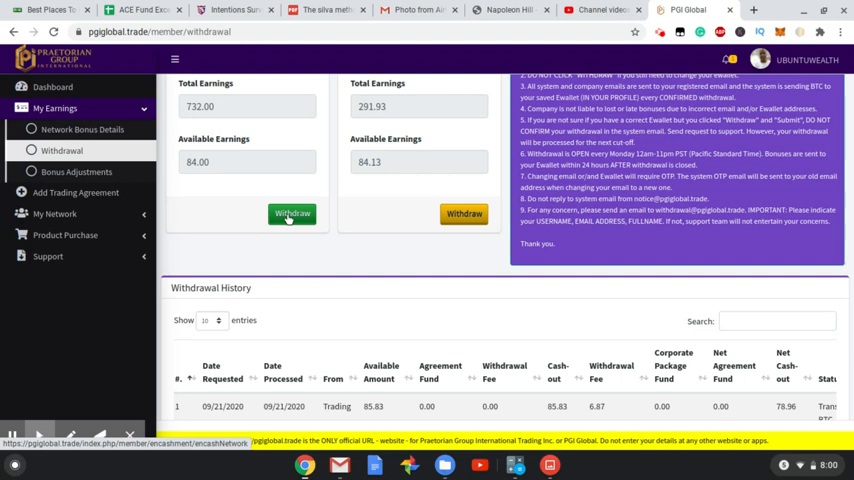
pyautogui.click(292, 214)
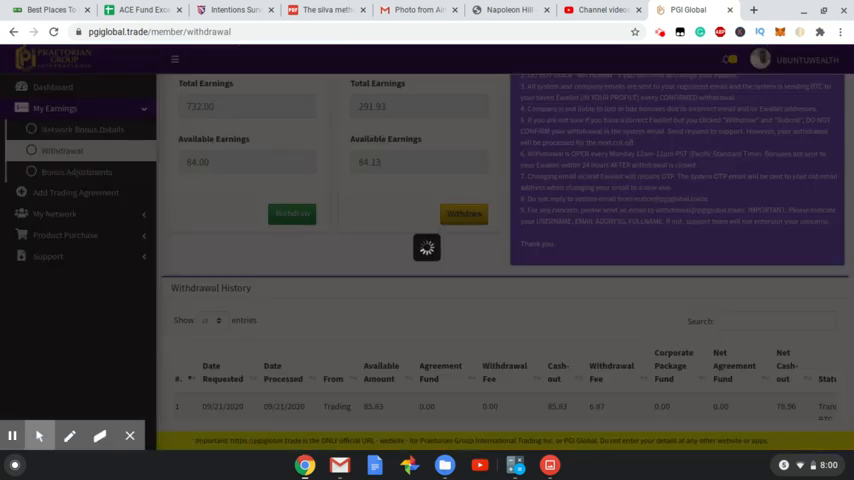
# Submit and confirm the 84.00 network bonus encashment, then switch to the confirmation email
pyautogui.click(292, 212)
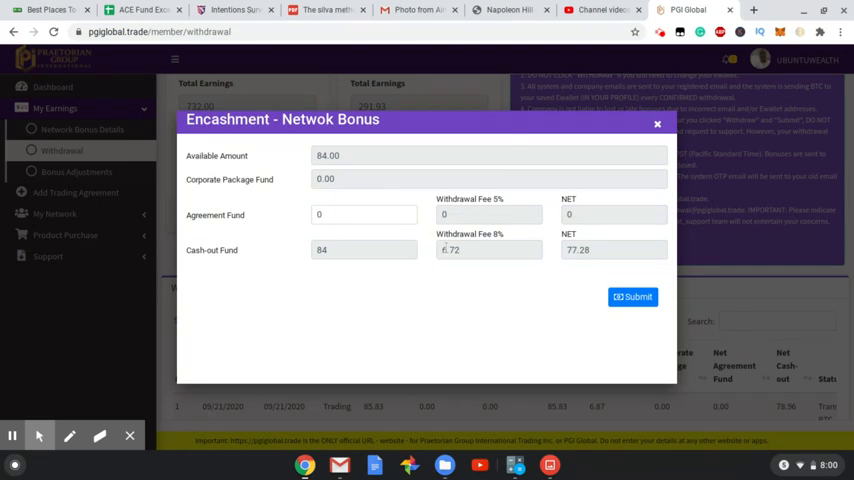
pyautogui.moveTo(438, 276)
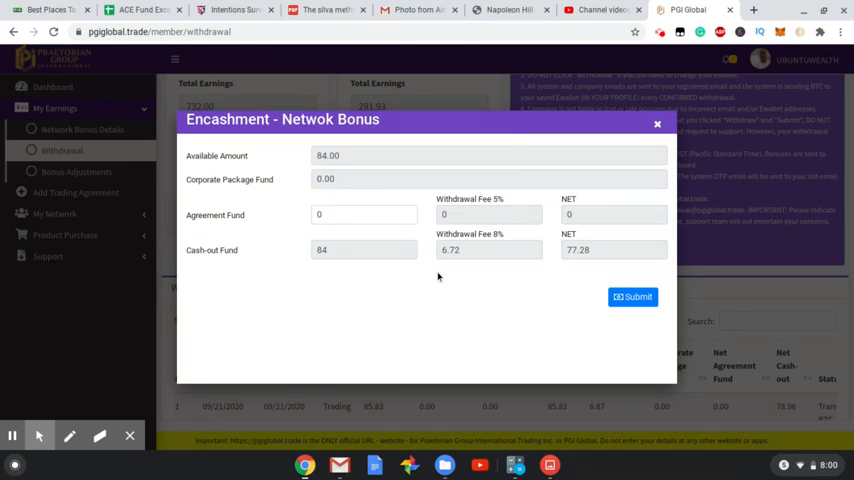
pyautogui.moveTo(428, 258)
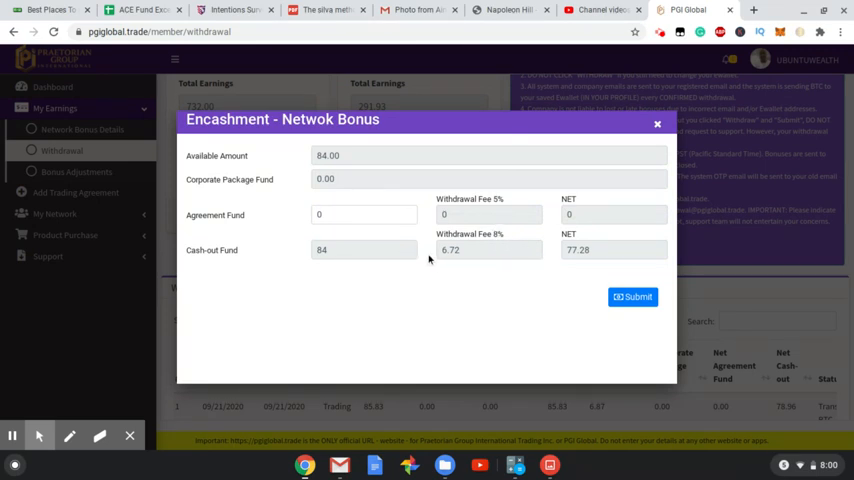
pyautogui.click(632, 296)
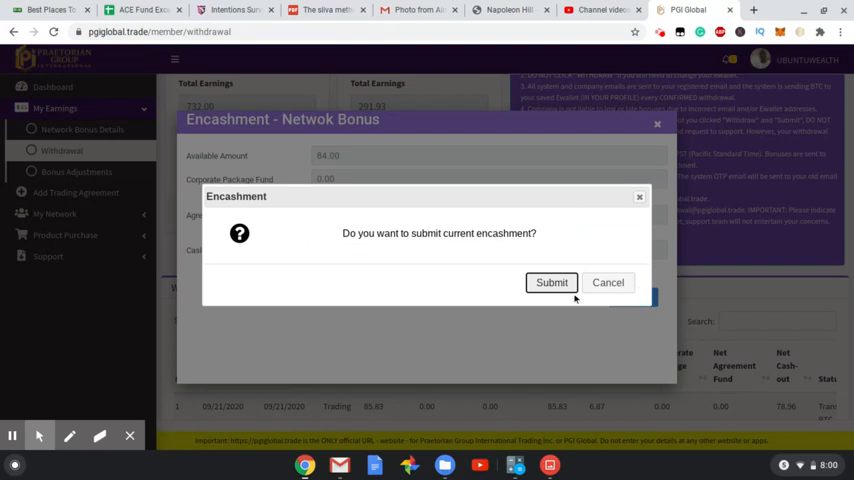
pyautogui.click(550, 282)
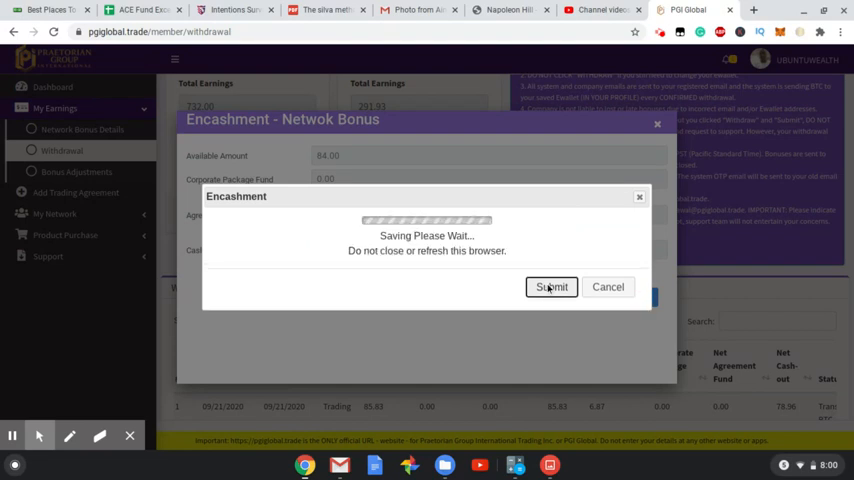
pyautogui.click(552, 288)
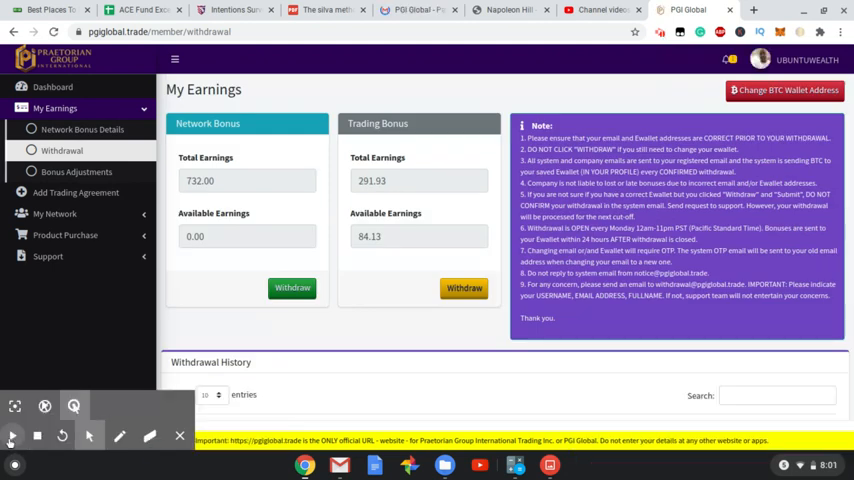
pyautogui.click(412, 8)
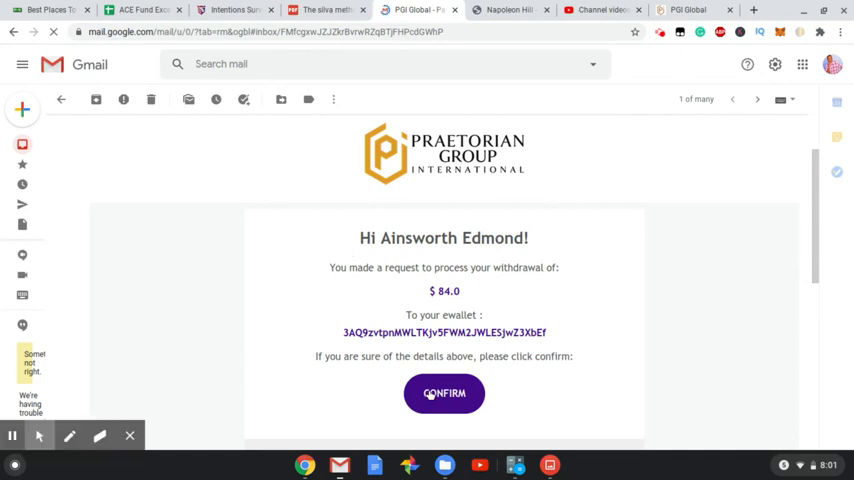
# Confirm the $84.0 withdrawal request from the PGI email in Gmail
pyautogui.click(444, 392)
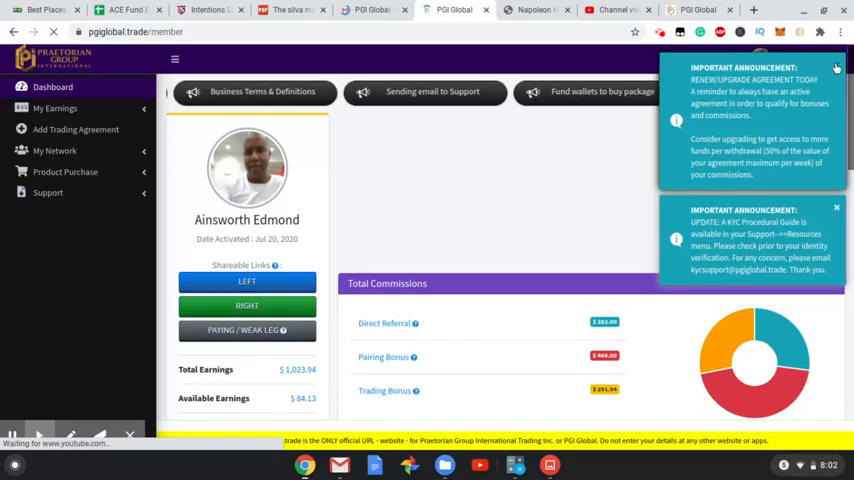
# Dismiss the announcement pop-ups and view Binary Group and Team Sales Volume figures
pyautogui.click(840, 62)
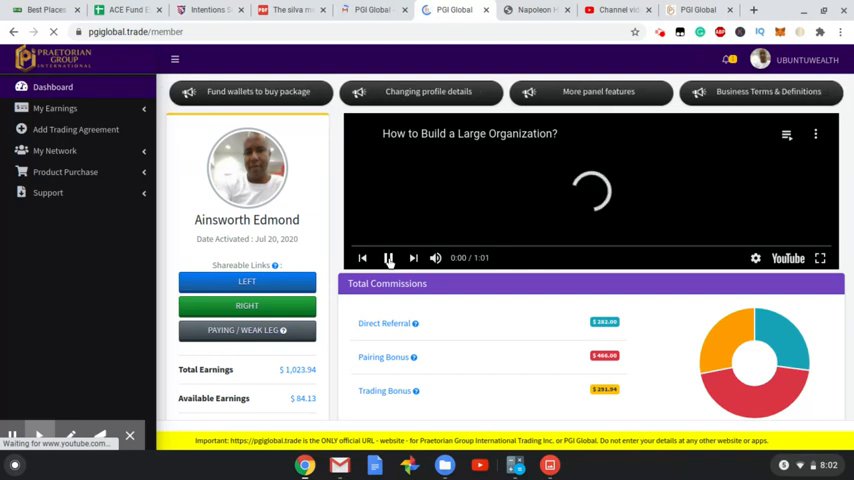
pyautogui.click(388, 256)
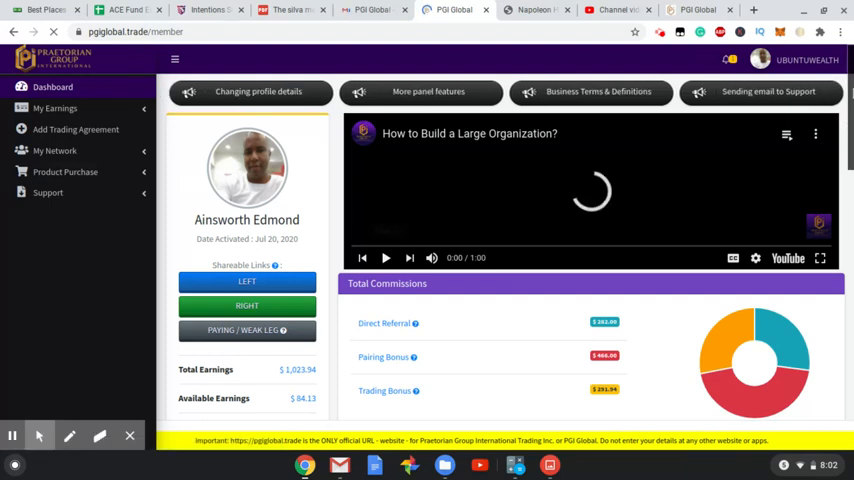
pyautogui.scroll(-3)
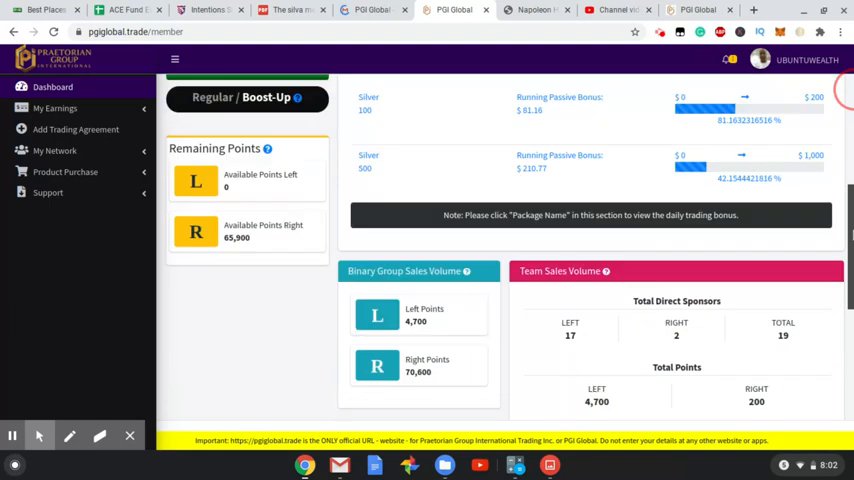
pyautogui.scroll(-3)
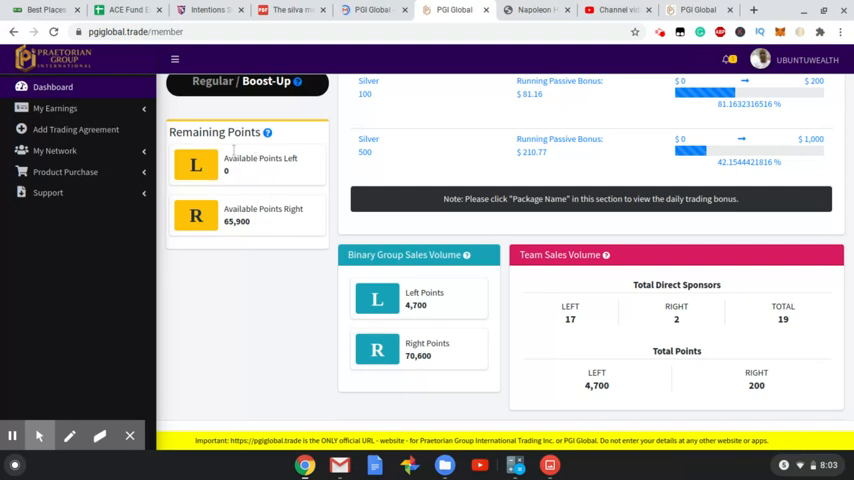
pyautogui.moveTo(242, 240)
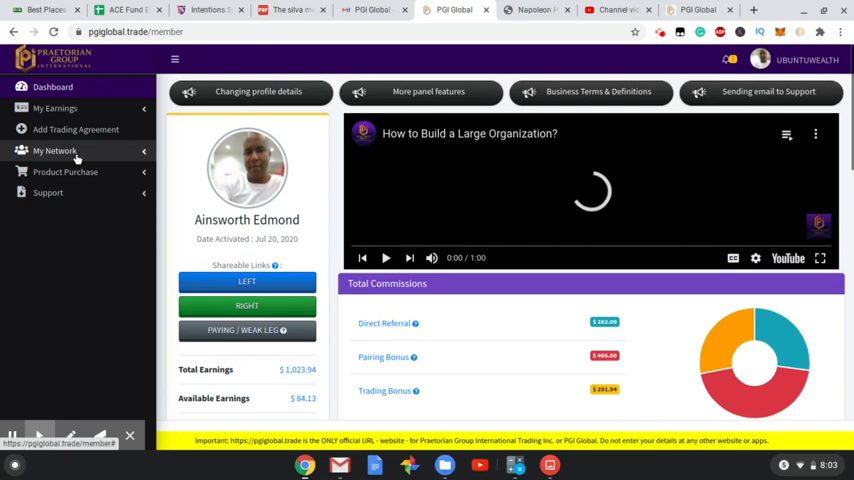
pyautogui.click(54, 150)
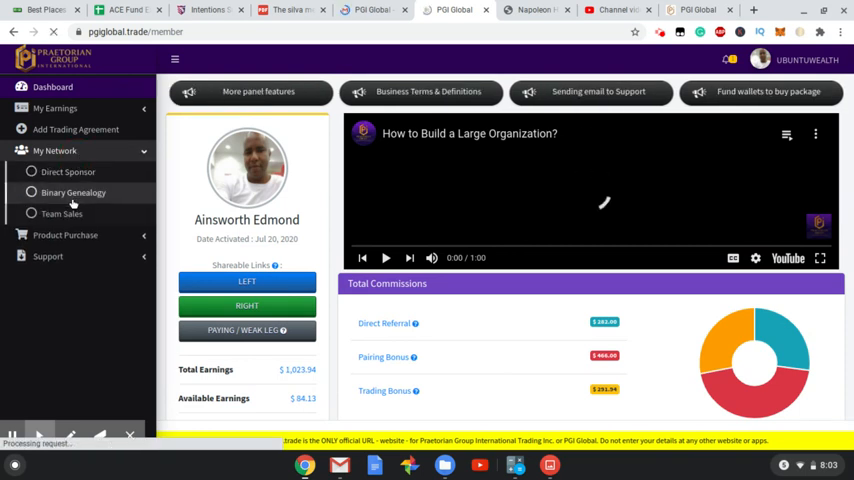
pyautogui.click(72, 192)
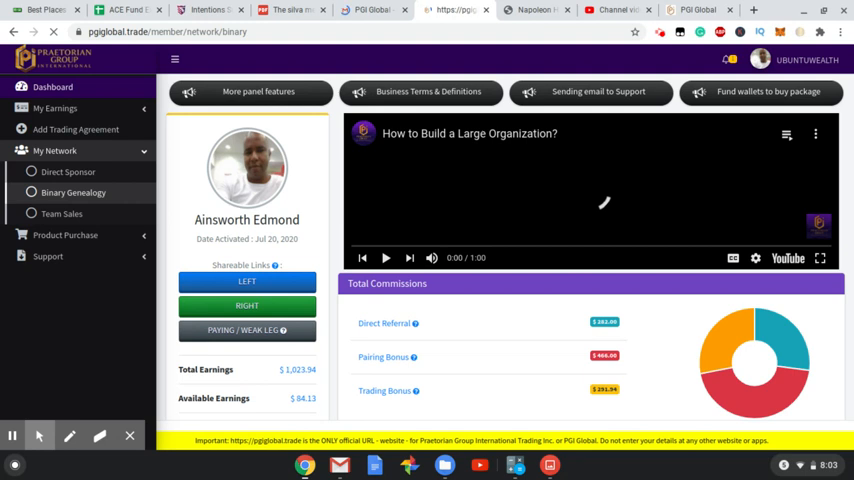
pyautogui.click(72, 192)
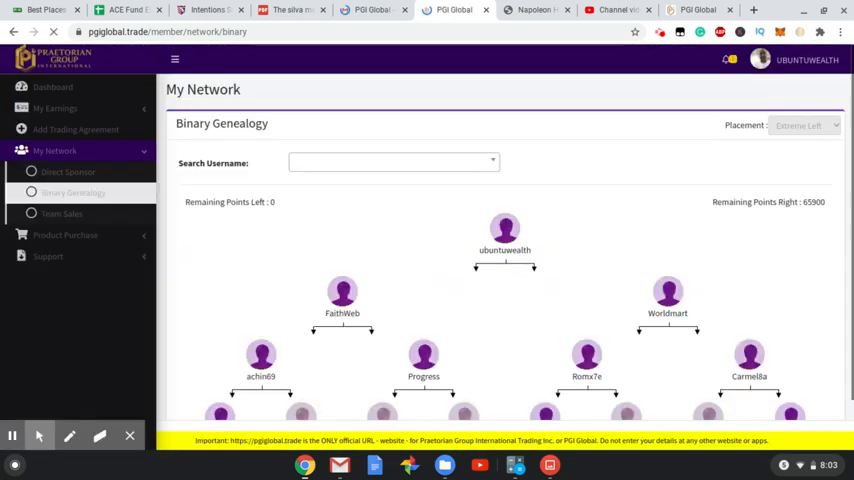
pyautogui.moveTo(834, 218)
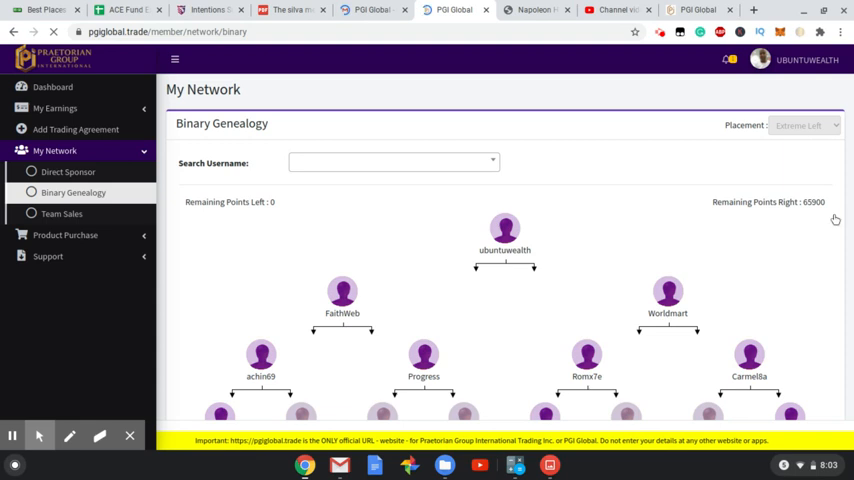
pyautogui.moveTo(720, 246)
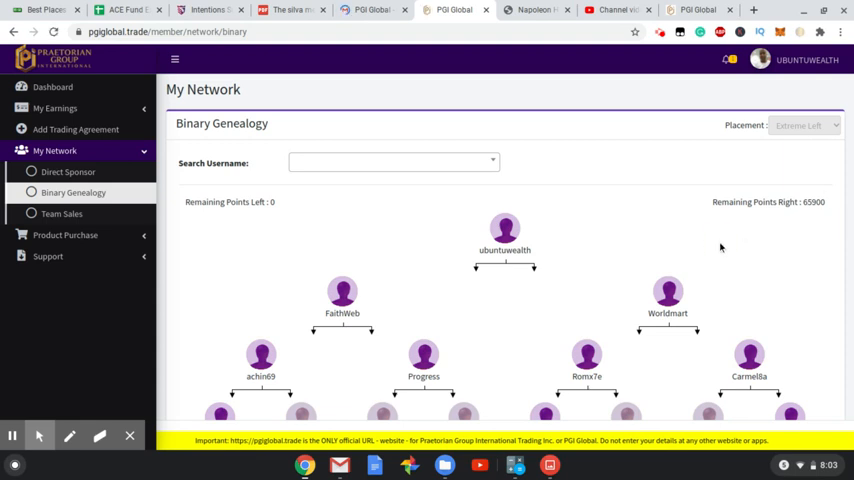
pyautogui.scroll(-3)
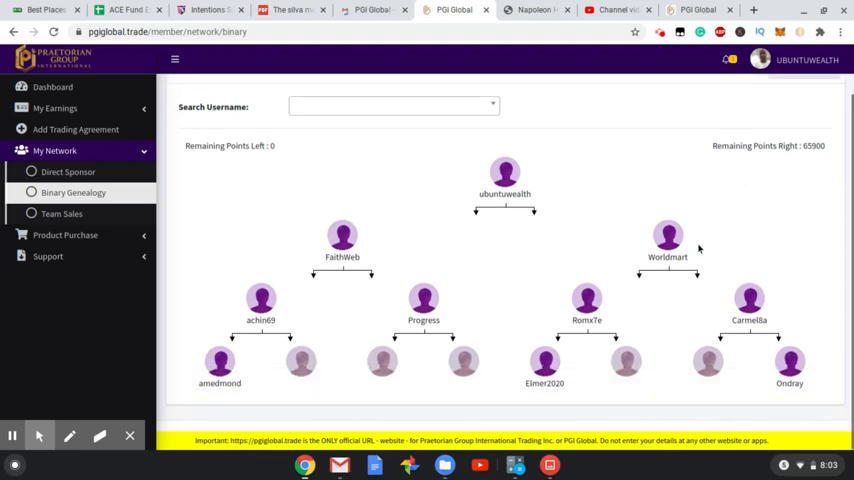
pyautogui.moveTo(384, 244)
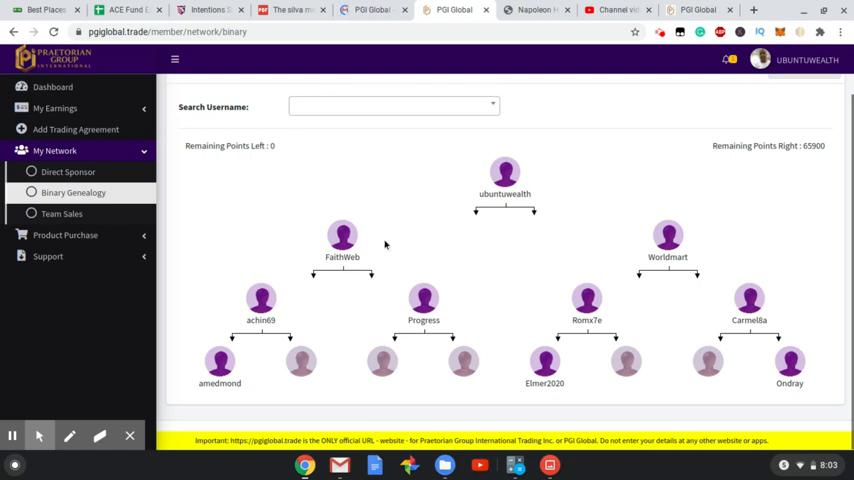
pyautogui.moveTo(200, 308)
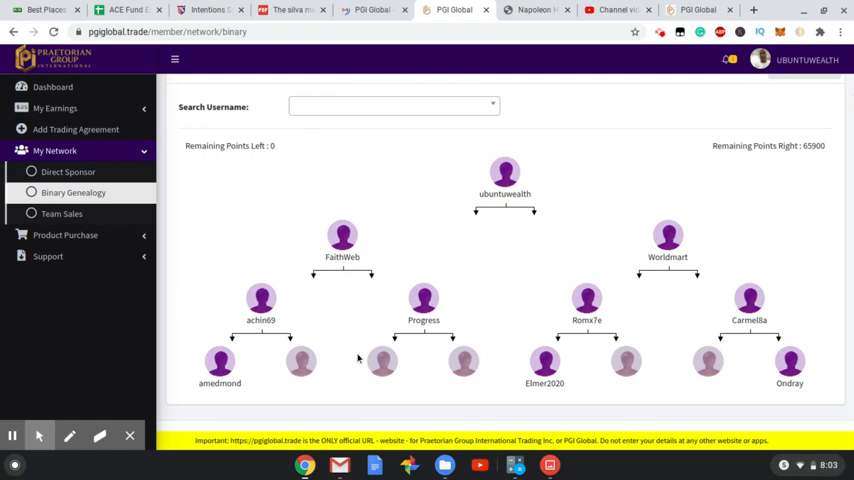
pyautogui.moveTo(270, 252)
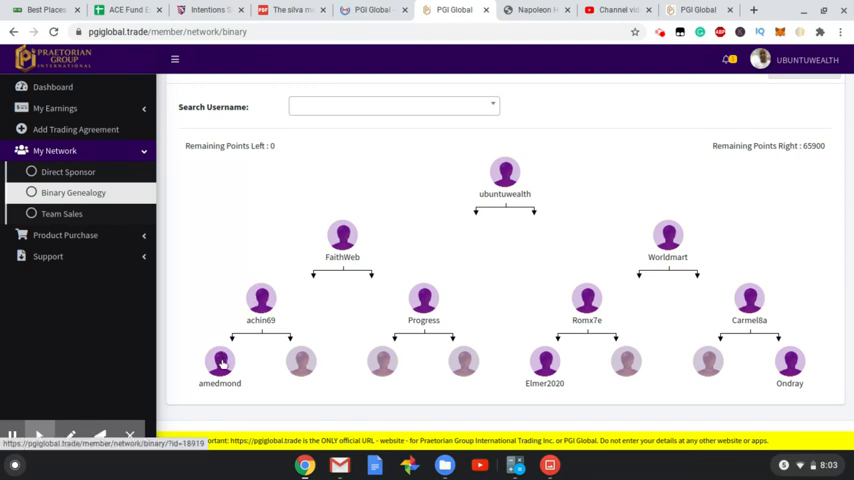
pyautogui.moveTo(234, 260)
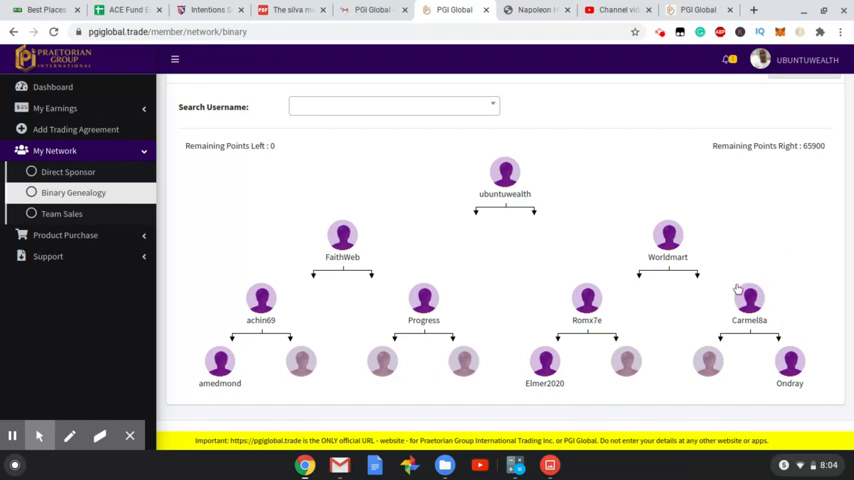
pyautogui.moveTo(640, 244)
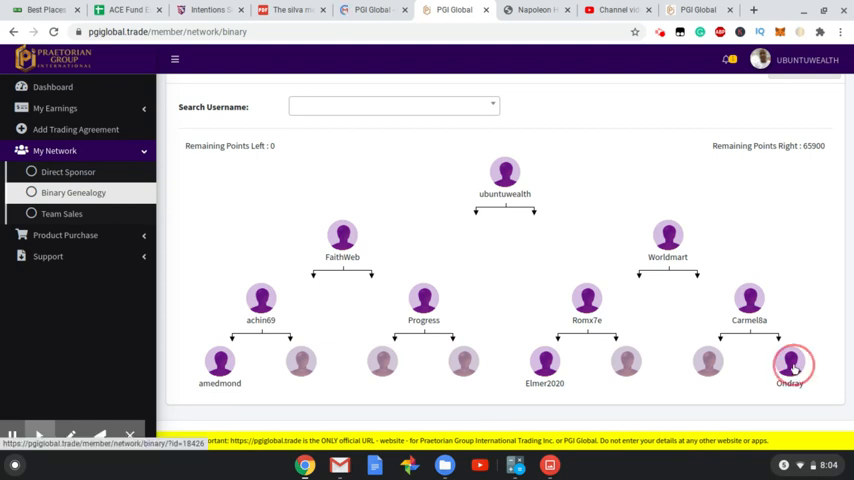
pyautogui.click(790, 364)
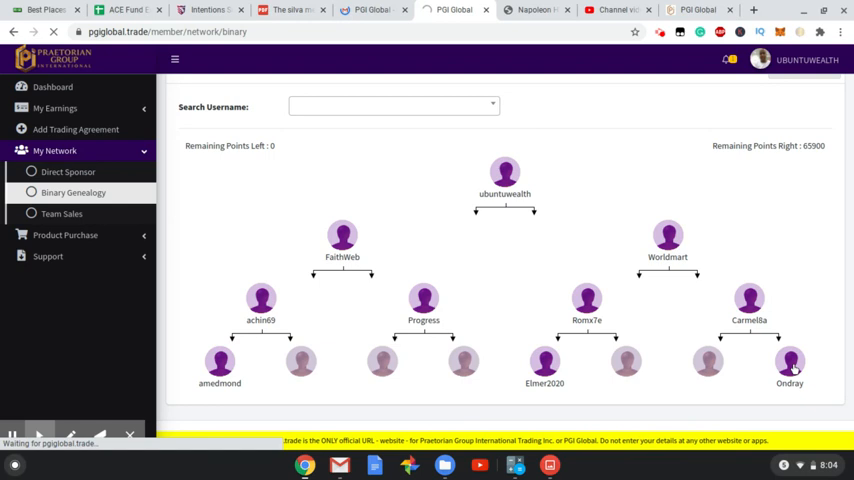
pyautogui.click(788, 362)
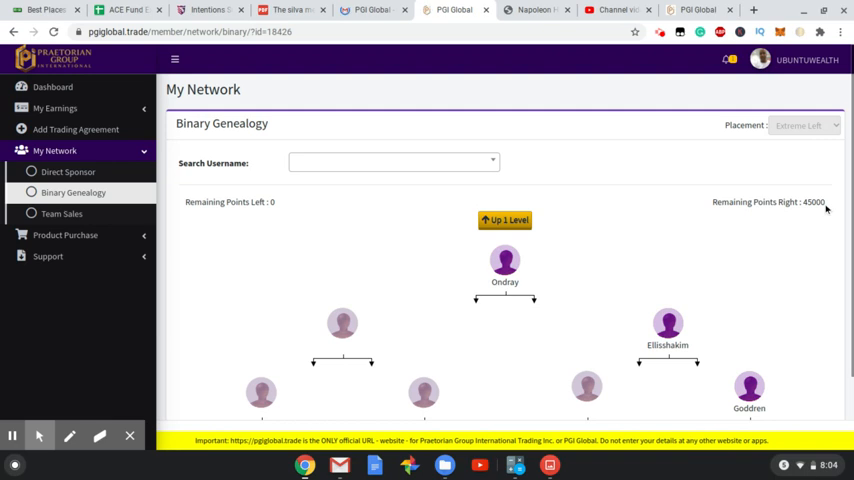
pyautogui.moveTo(820, 222)
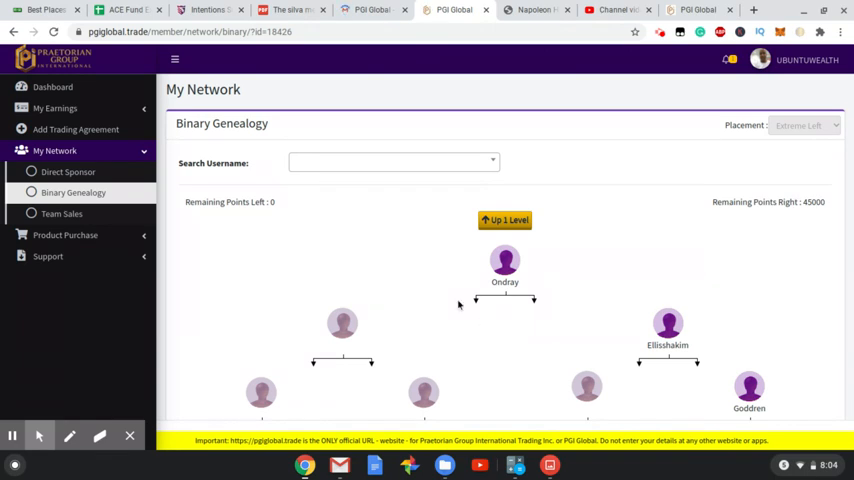
pyautogui.moveTo(738, 362)
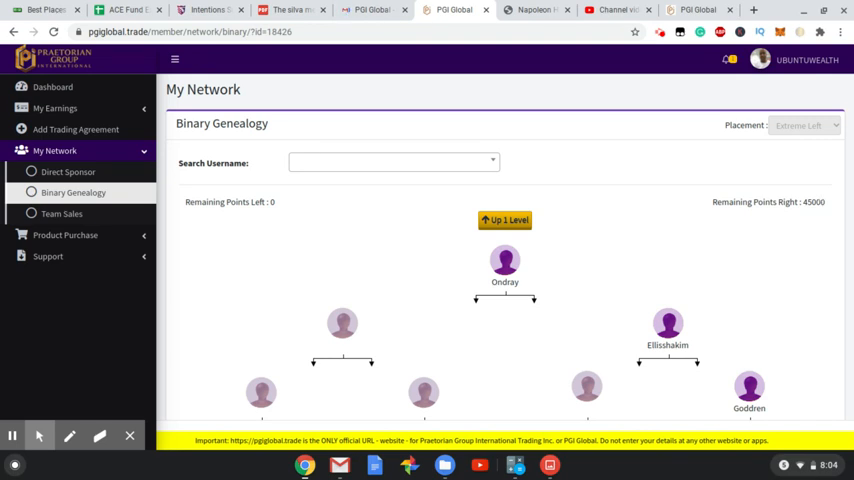
pyautogui.moveTo(470, 268)
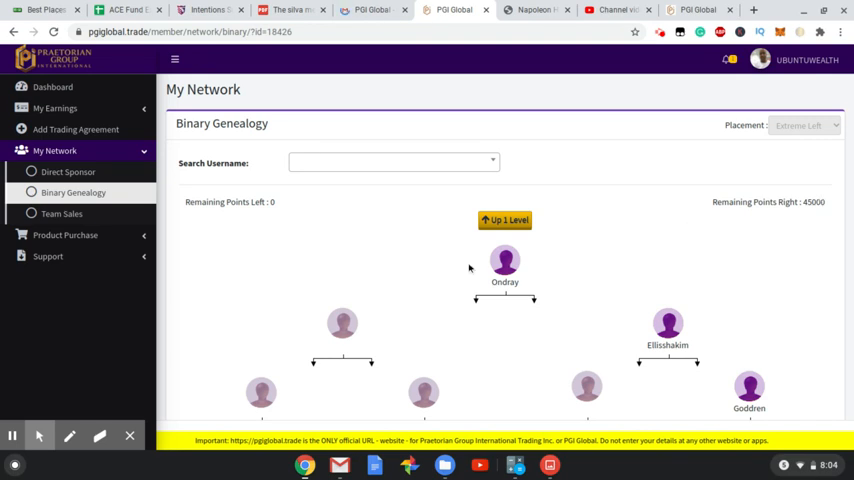
pyautogui.moveTo(390, 348)
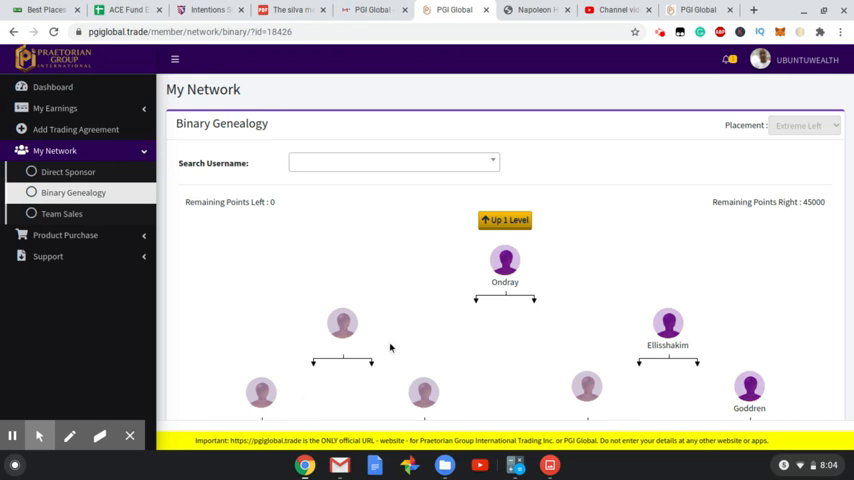
pyautogui.scroll(-3)
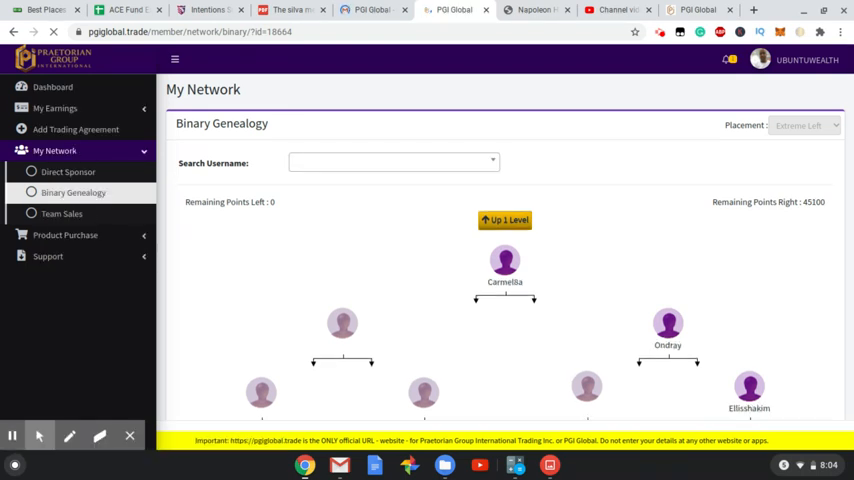
pyautogui.click(504, 220)
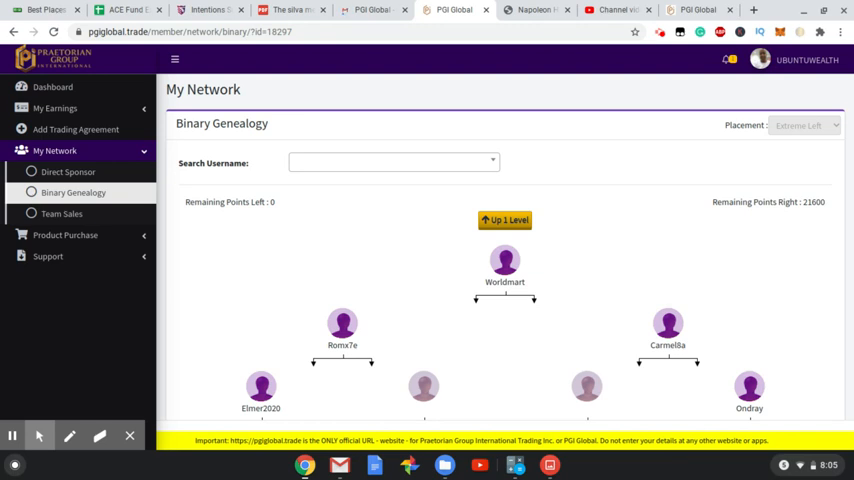
pyautogui.moveTo(504, 220)
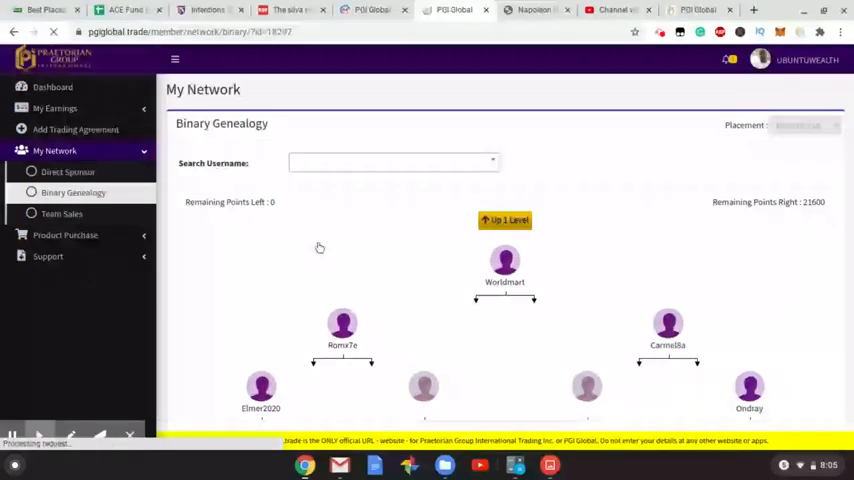
pyautogui.click(504, 220)
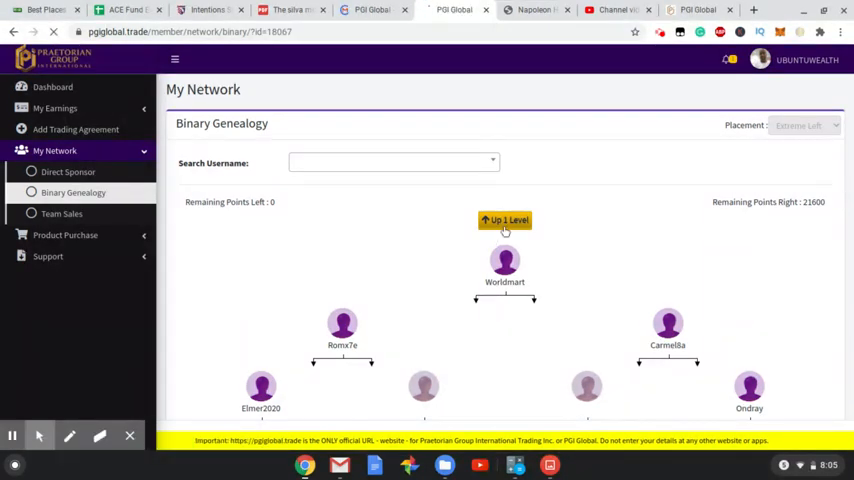
pyautogui.click(504, 220)
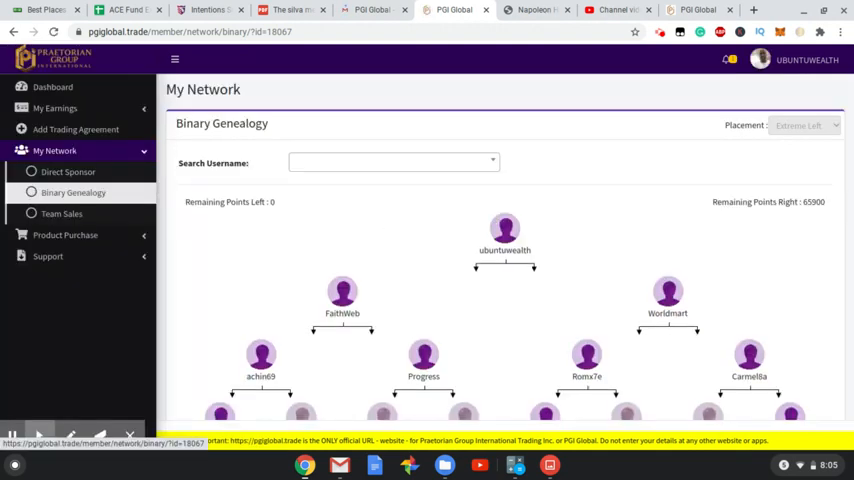
# Return to the dashboard and start the 'How to Build a Large Organization?' video
pyautogui.scroll(-3)
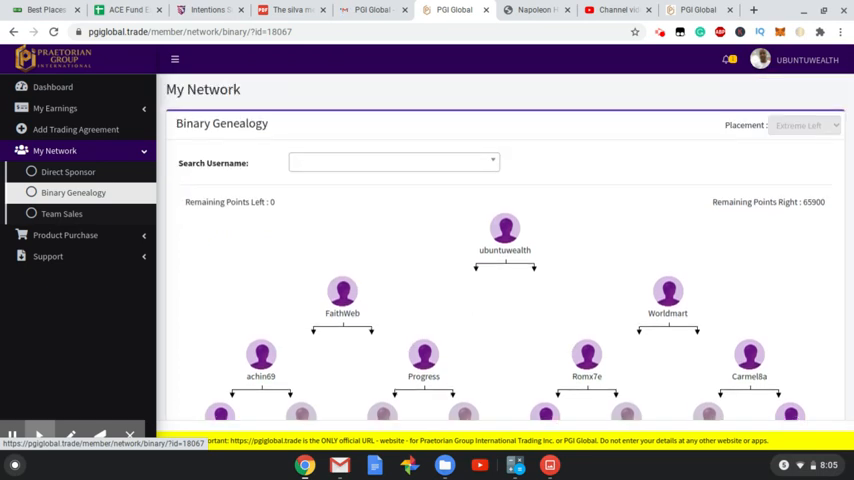
pyautogui.moveTo(260, 240)
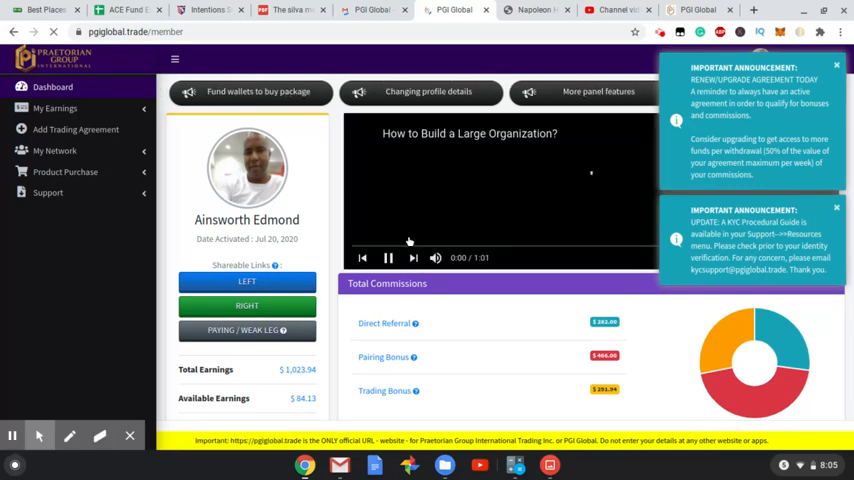
pyautogui.click(388, 256)
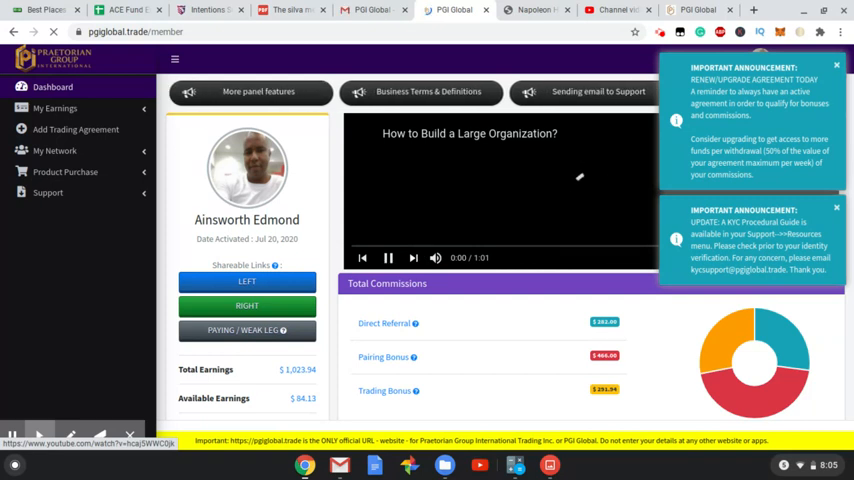
pyautogui.click(388, 256)
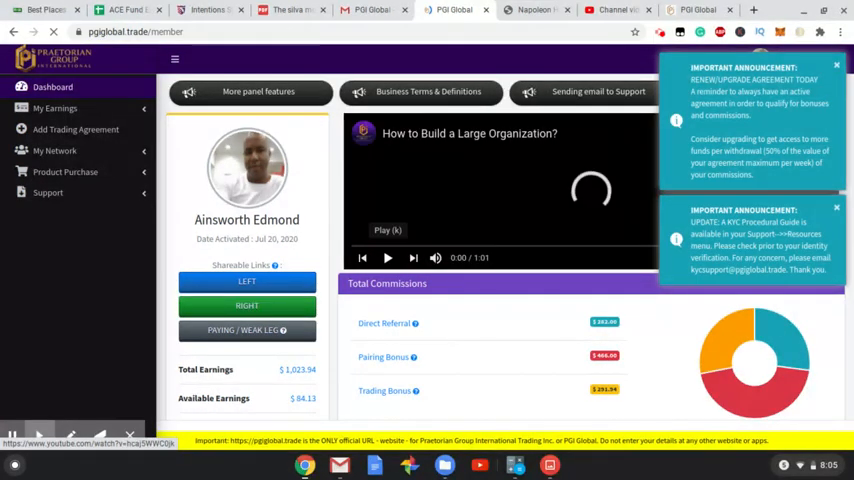